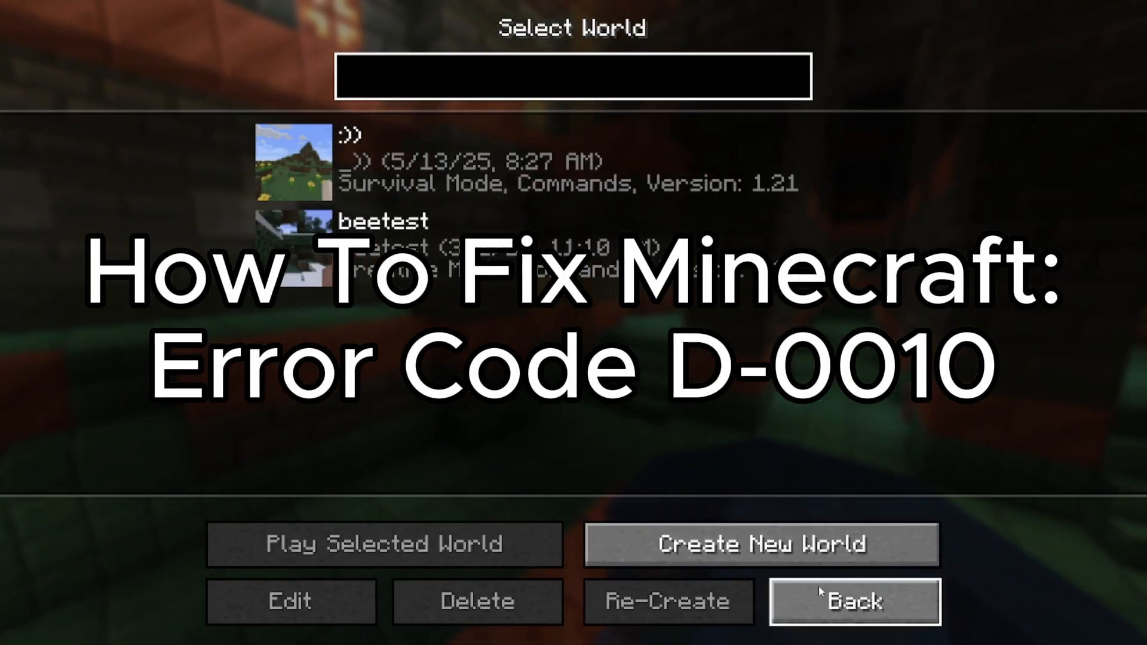
- Leave the Select World screen and return to the Minecraft title menu
click(853, 601)
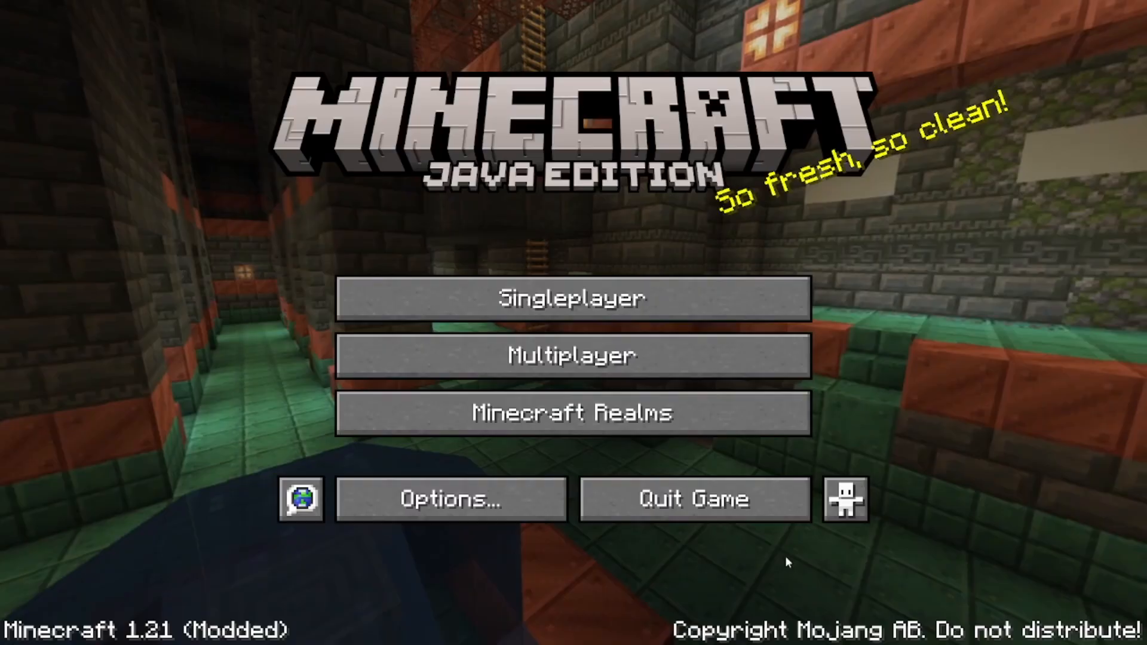
- Enter a singleplayer world, view Advancements, then switch over to Windows Settings' Apps page
click(573, 298)
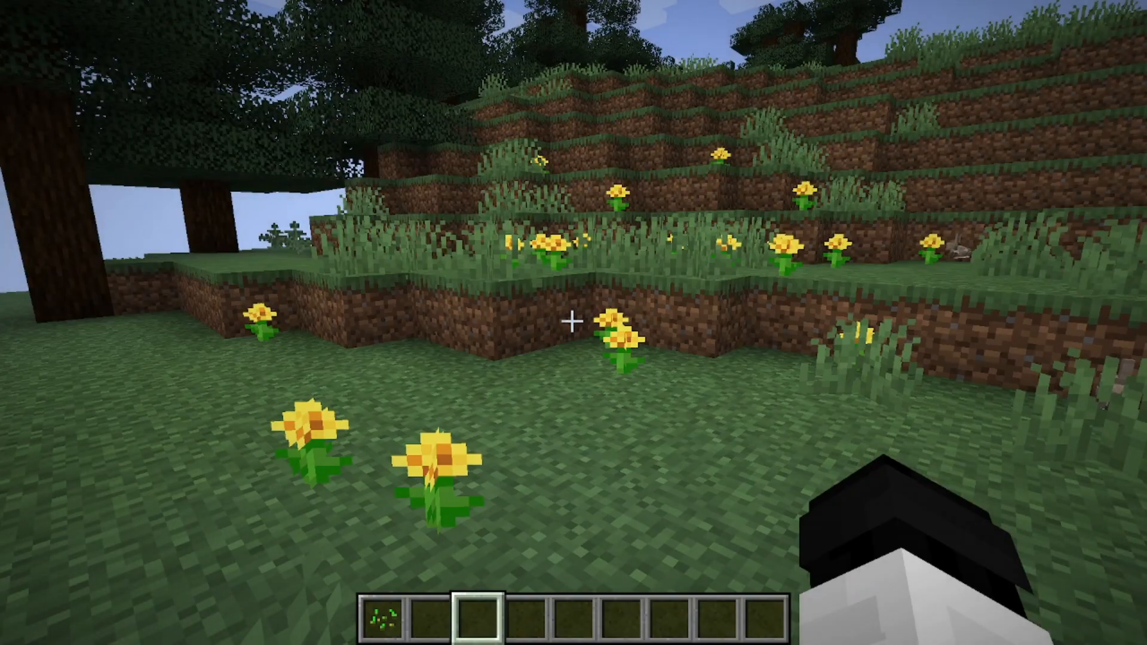
mouse_move(574, 321)
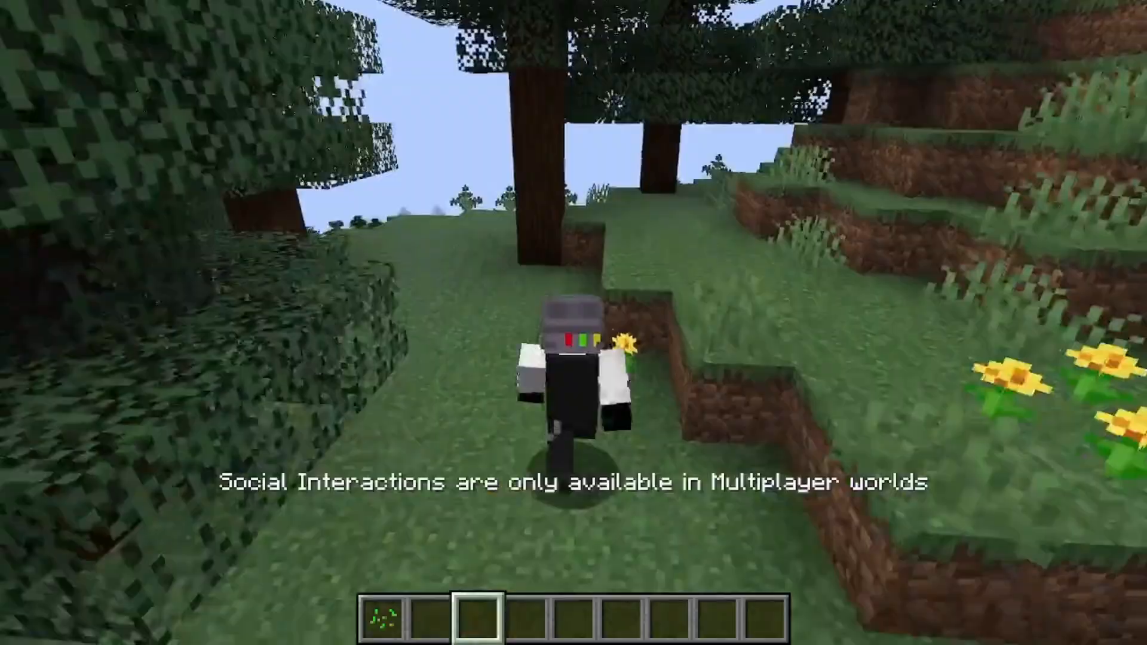
key(L)
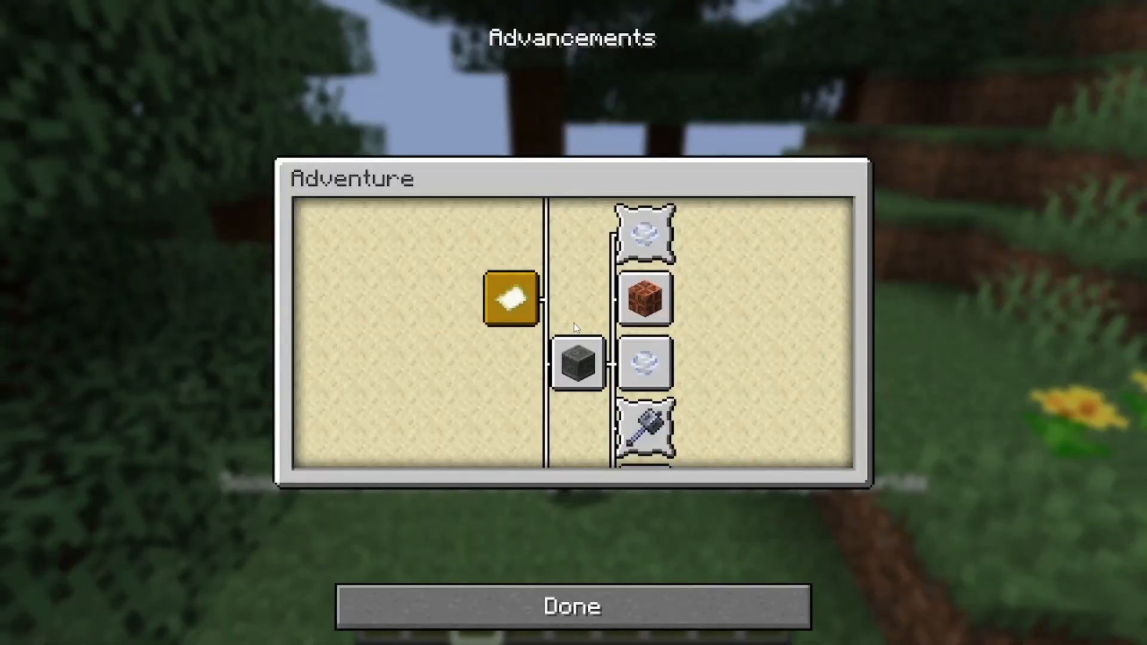
click(572, 619)
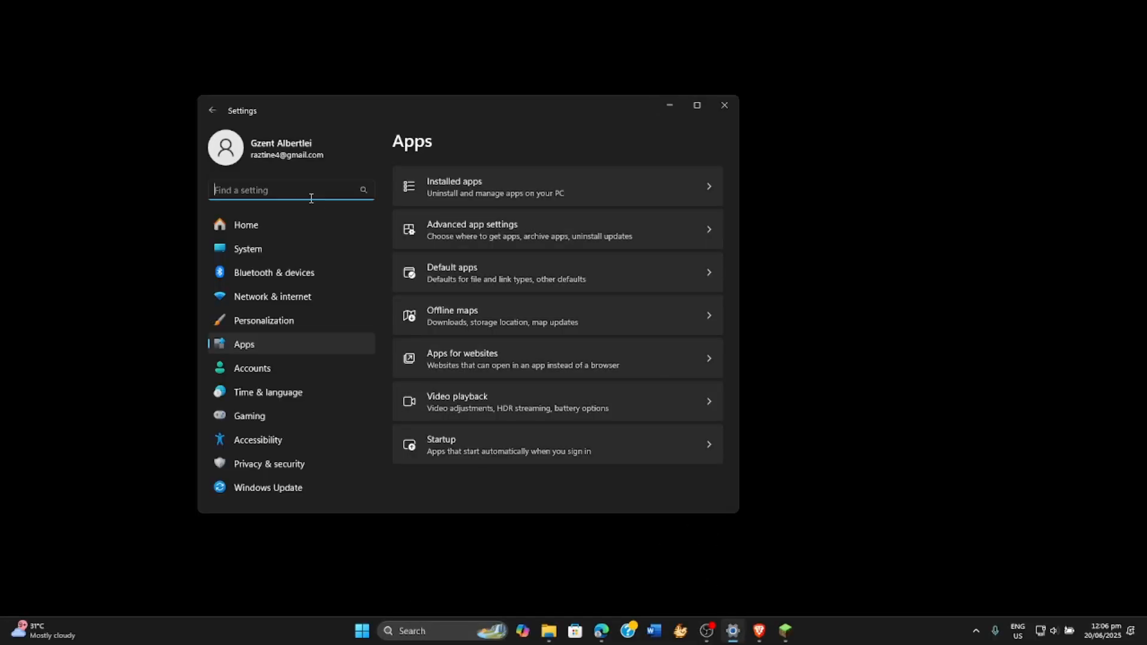
- Look up the Date & time settings via search, then return to the Settings Home page
text(date)
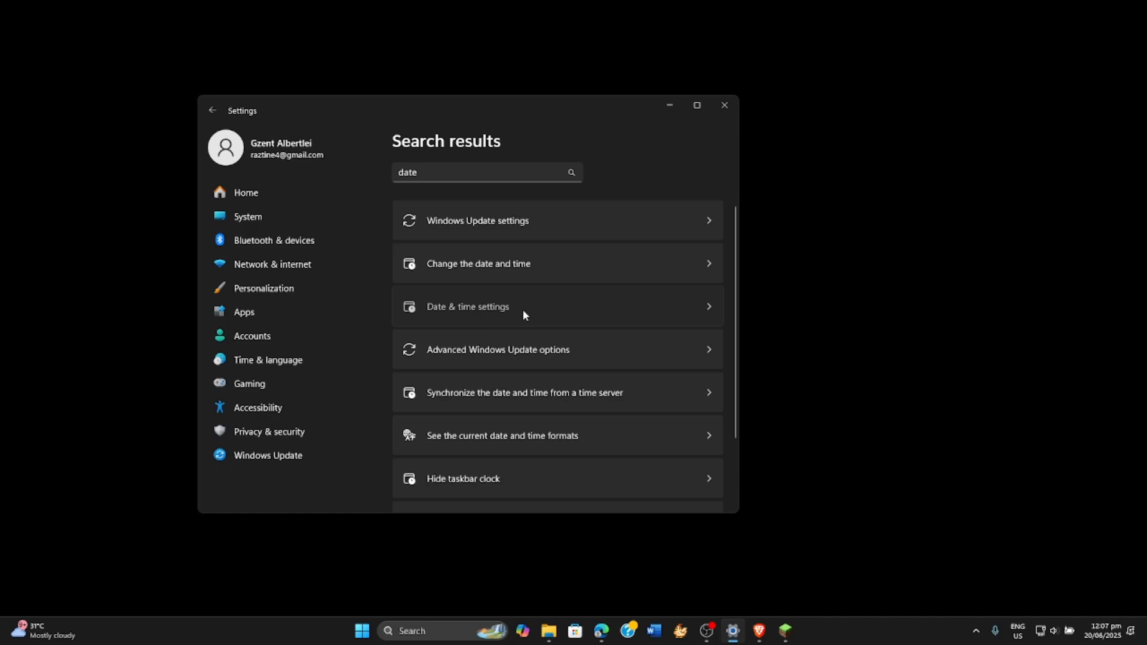
click(467, 306)
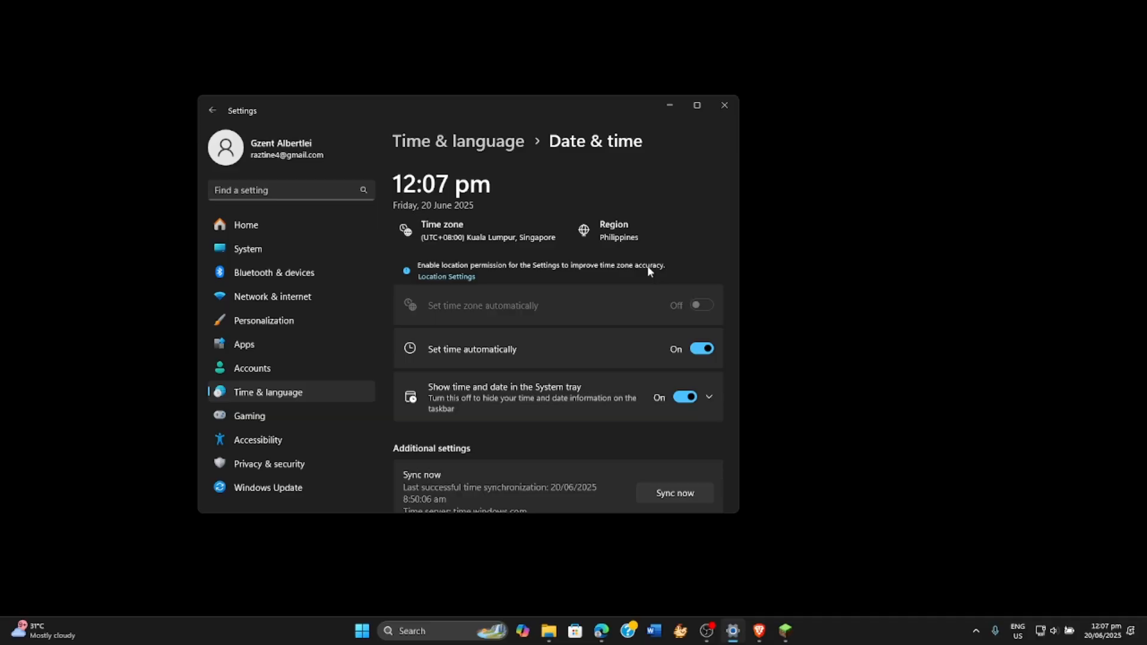
click(246, 224)
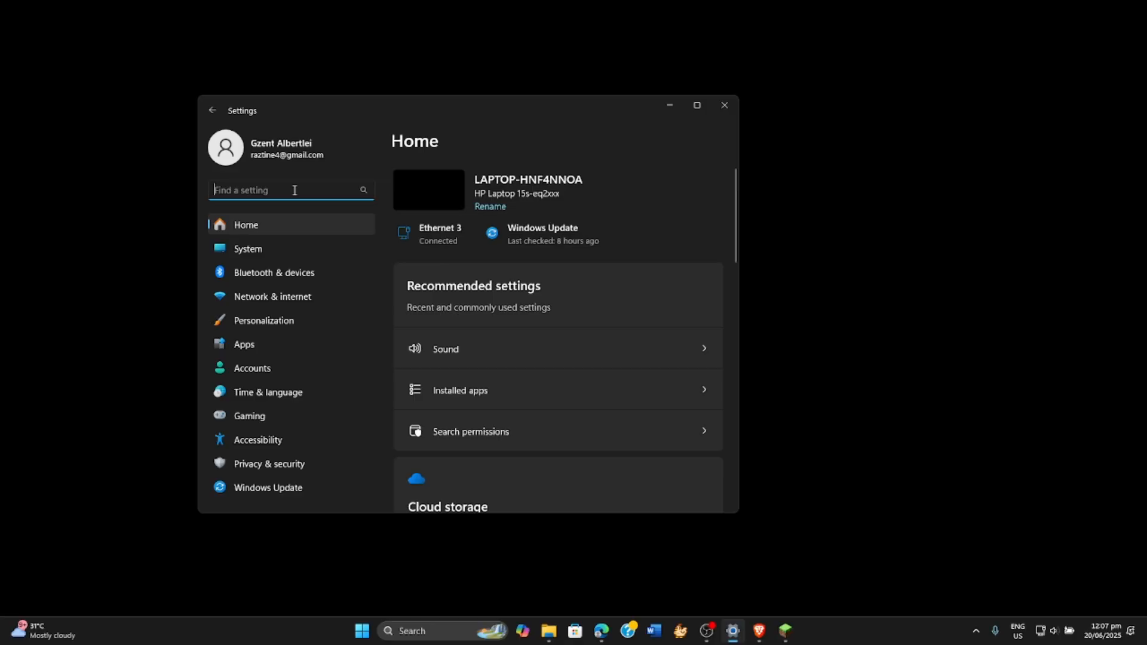
- Reach the Converge_5GHz_19CF network's properties through Wi-Fi's known-networks list
text(network)
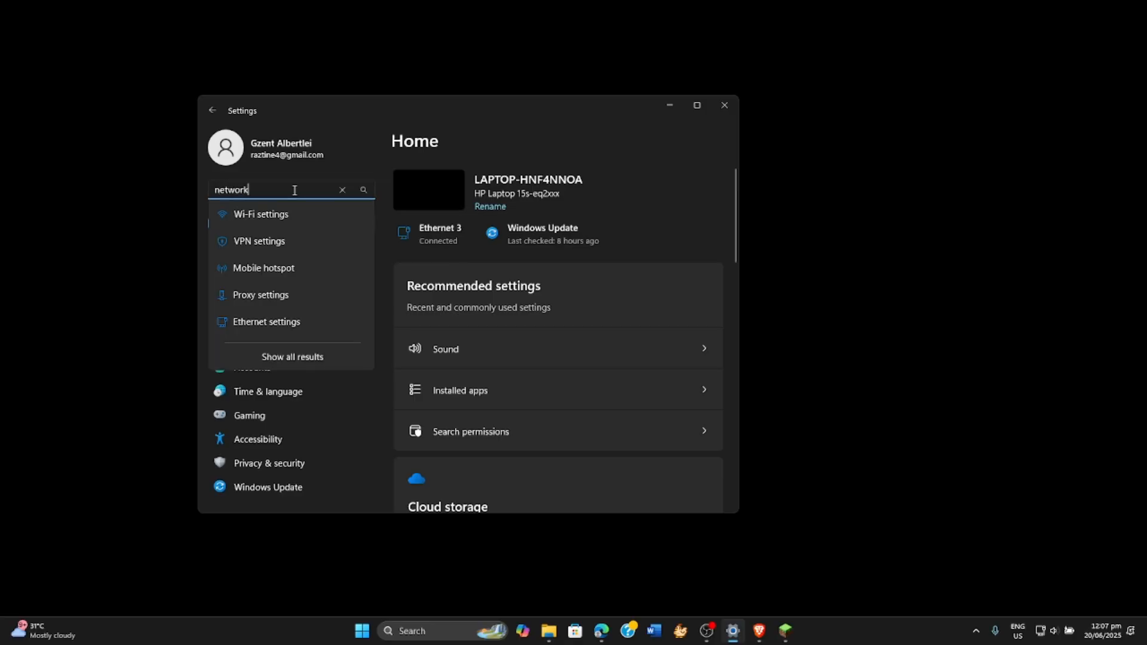
click(260, 214)
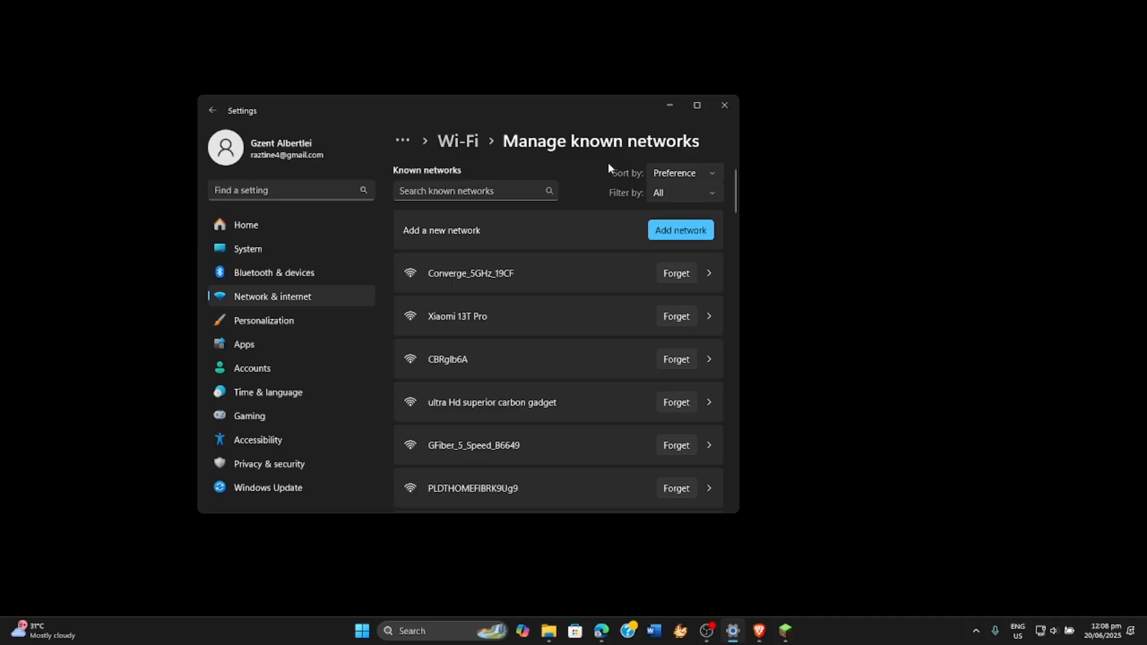
mouse_move(716, 275)
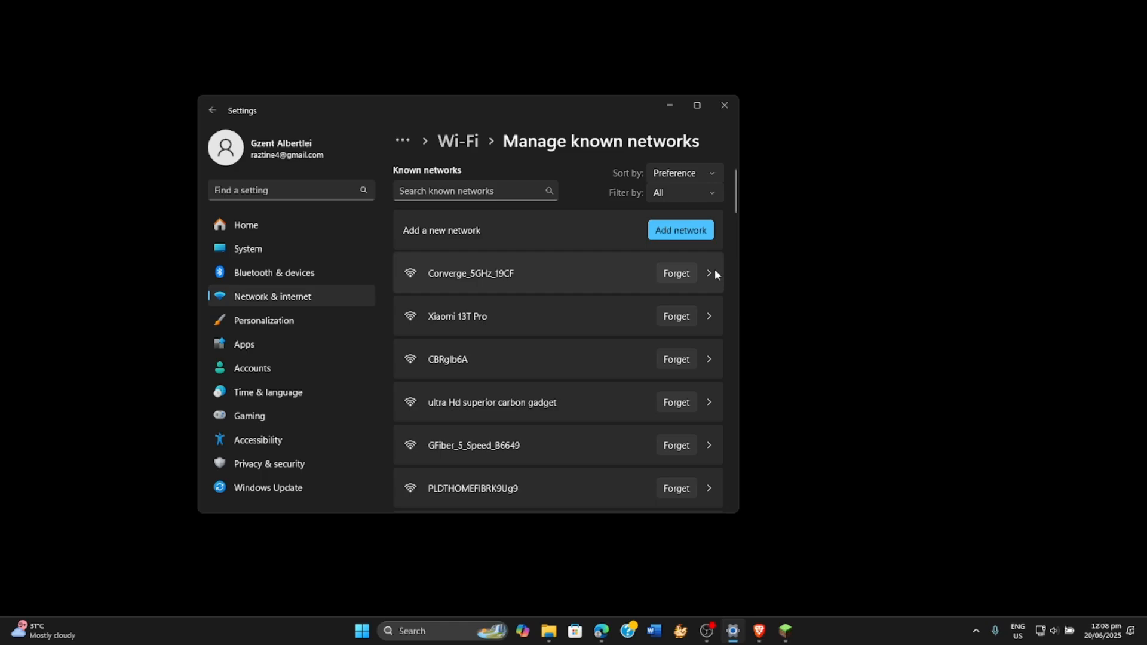
click(710, 273)
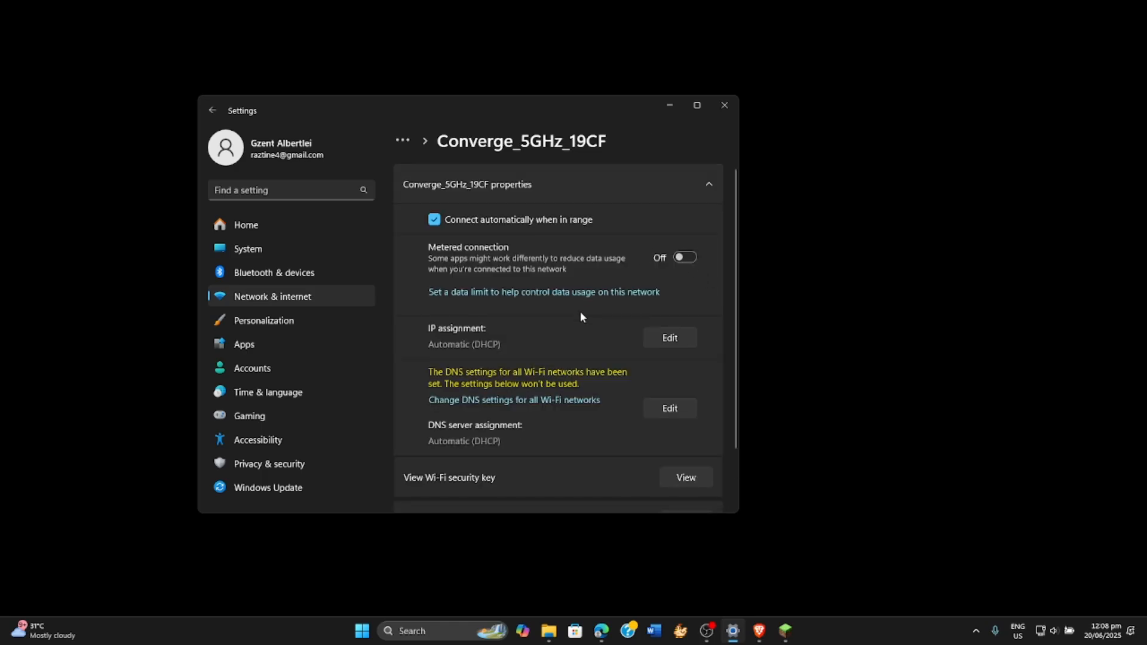
mouse_move(605, 417)
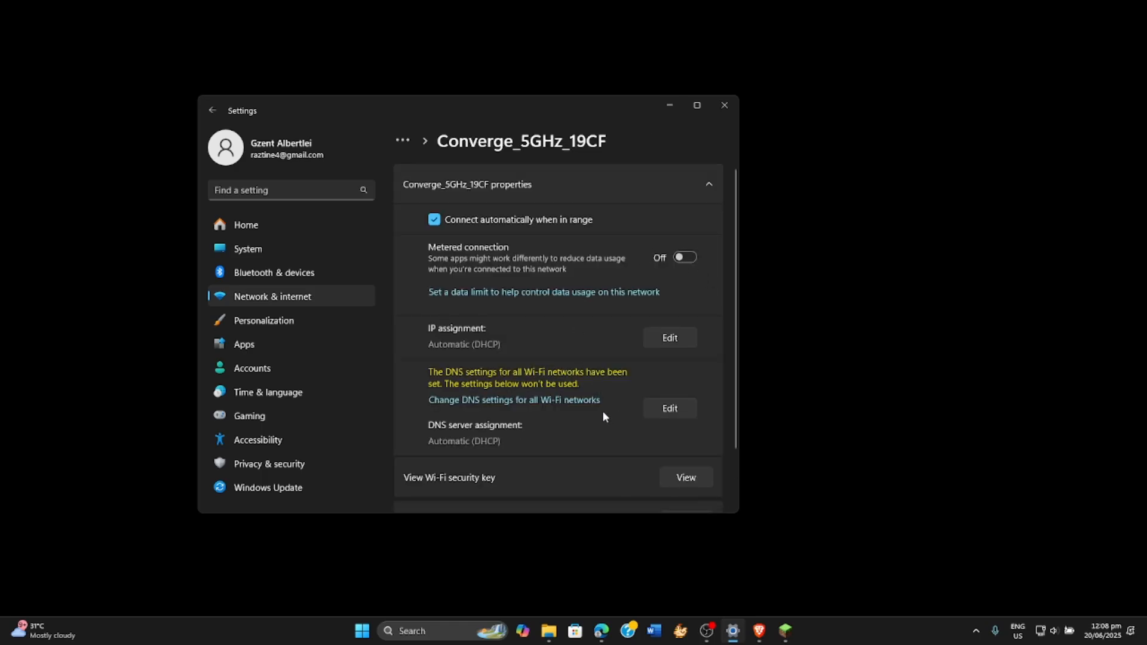
- Set DNS assignment to Manual with IPv4 servers 8.8.8.8 and 8.8.4.4, and save
click(669, 409)
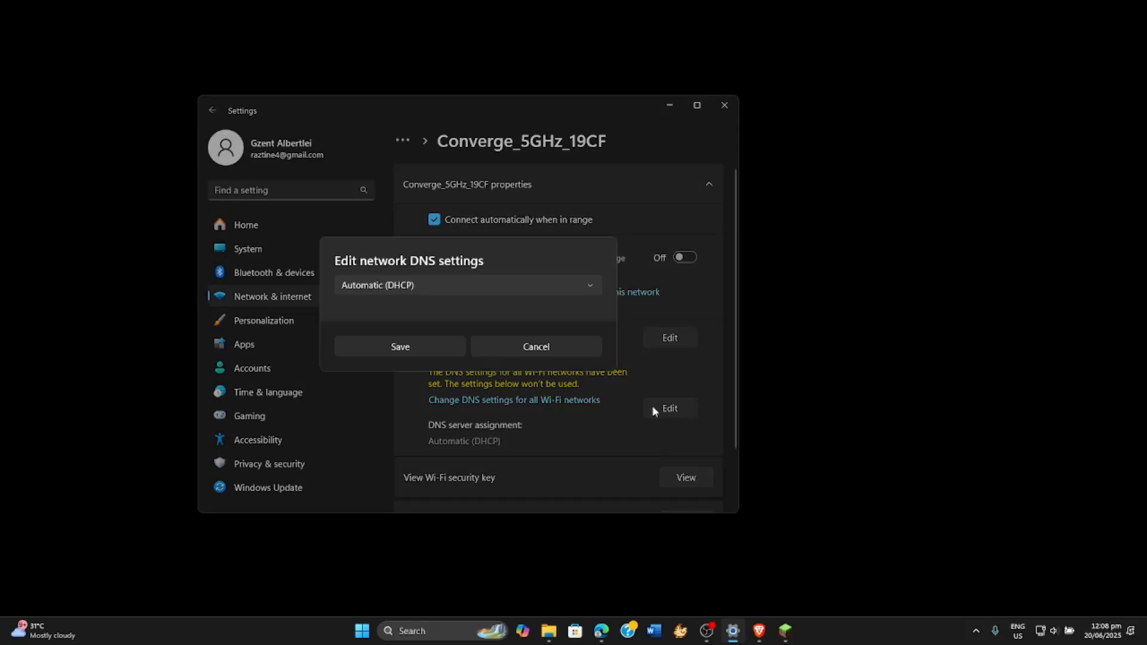
click(466, 285)
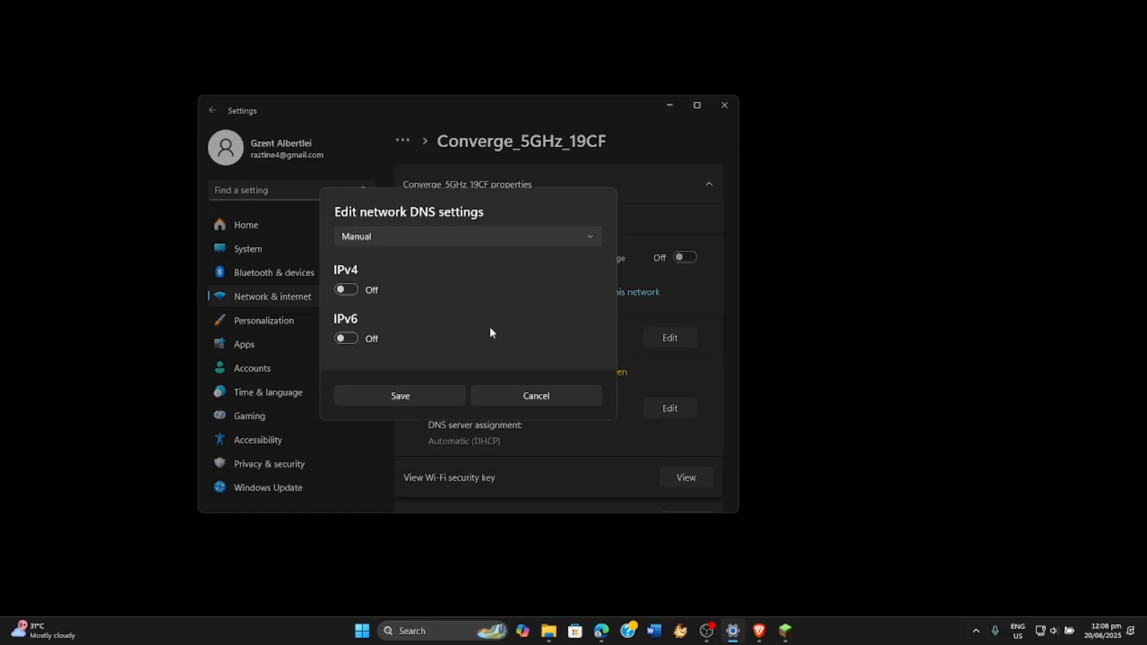
mouse_move(379, 278)
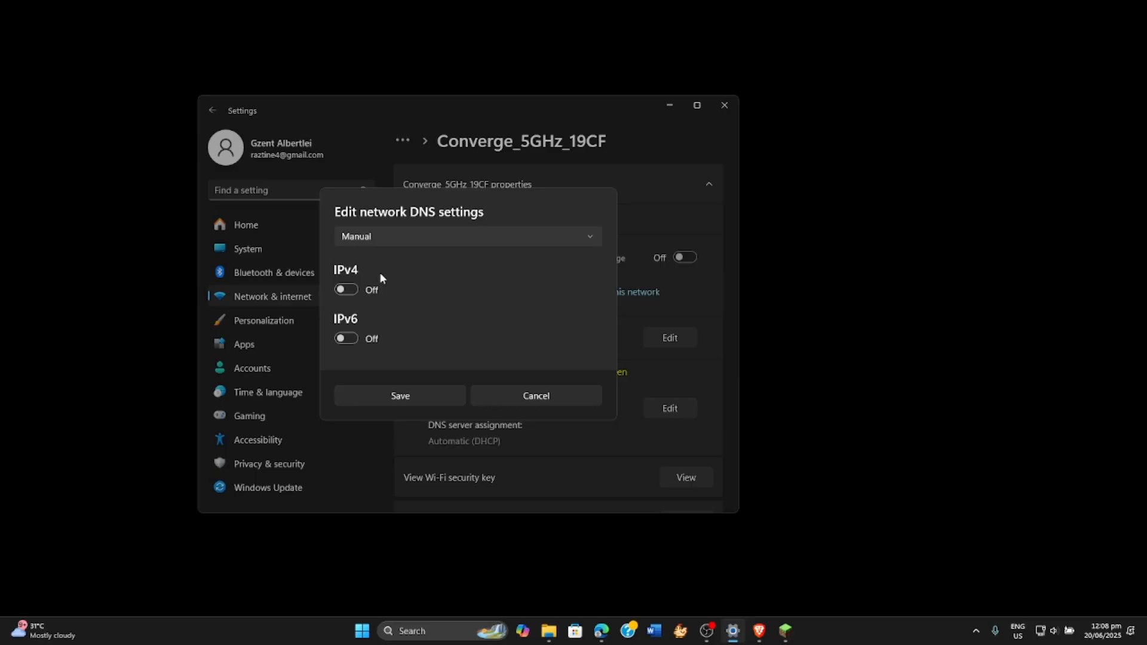
click(345, 289)
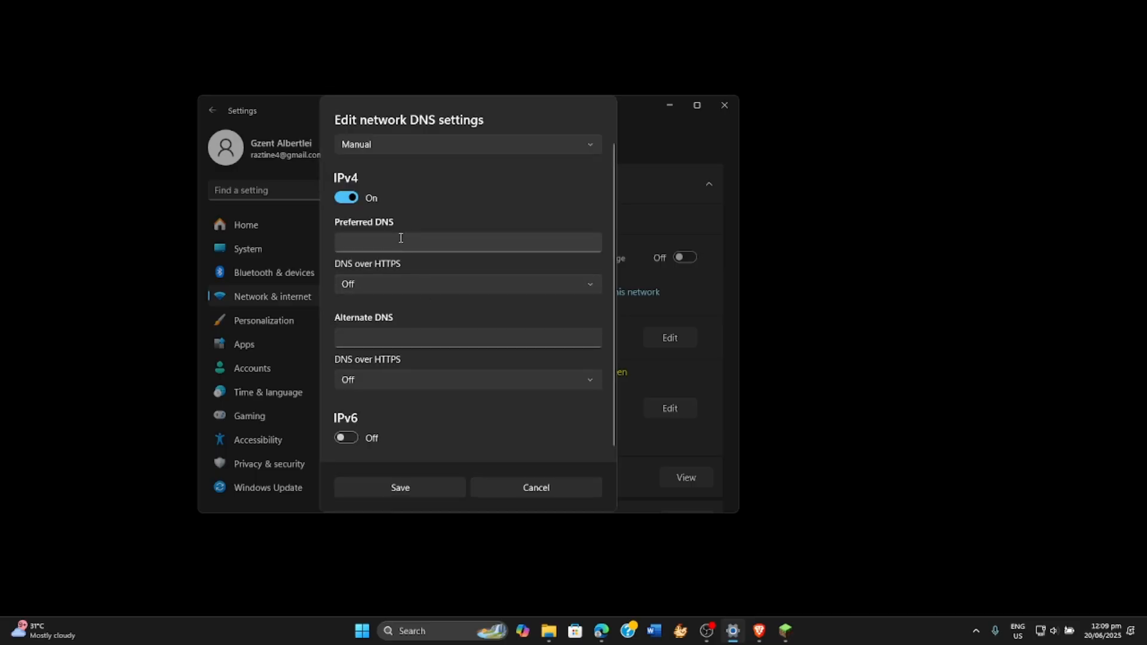
text(8.8.)
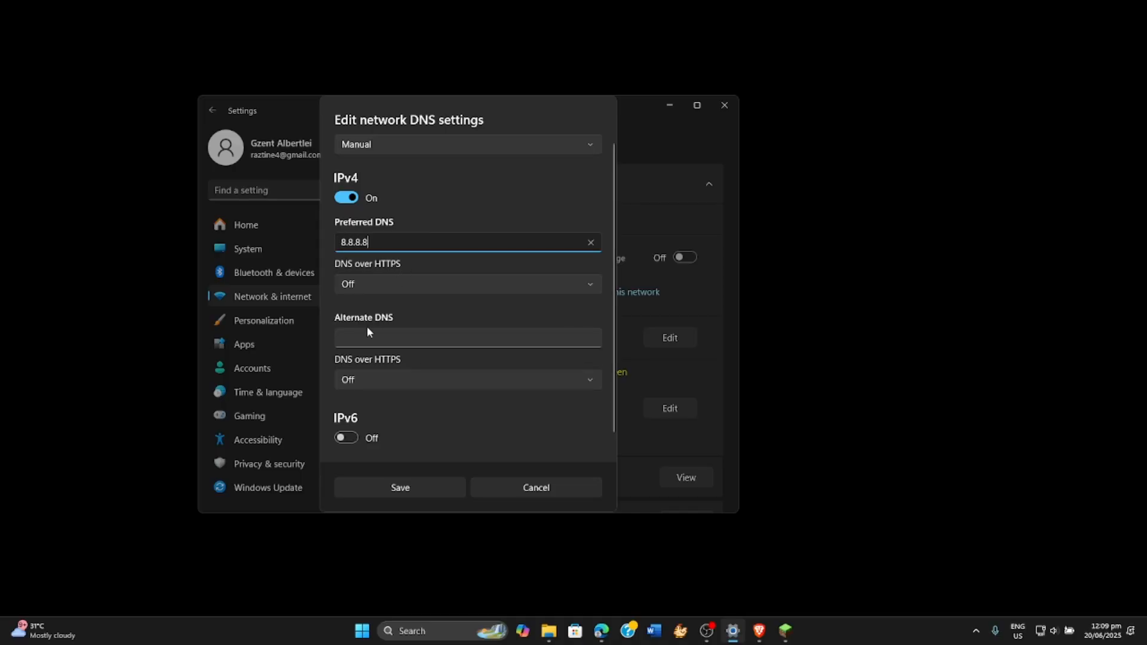
text(8.8.4.4)
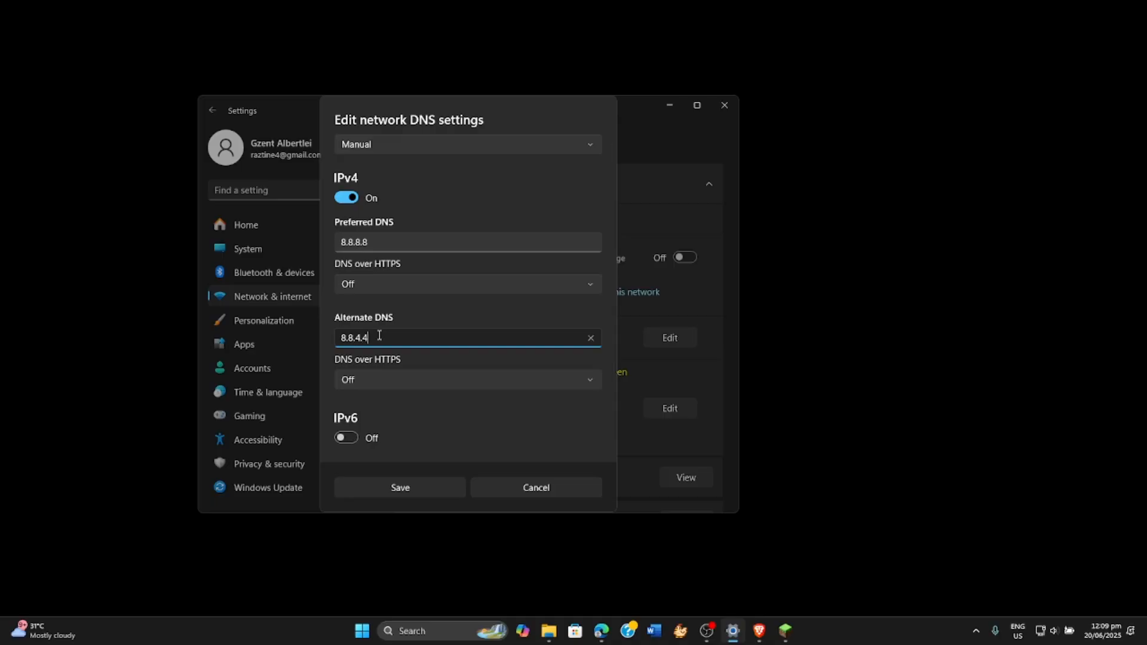
click(399, 488)
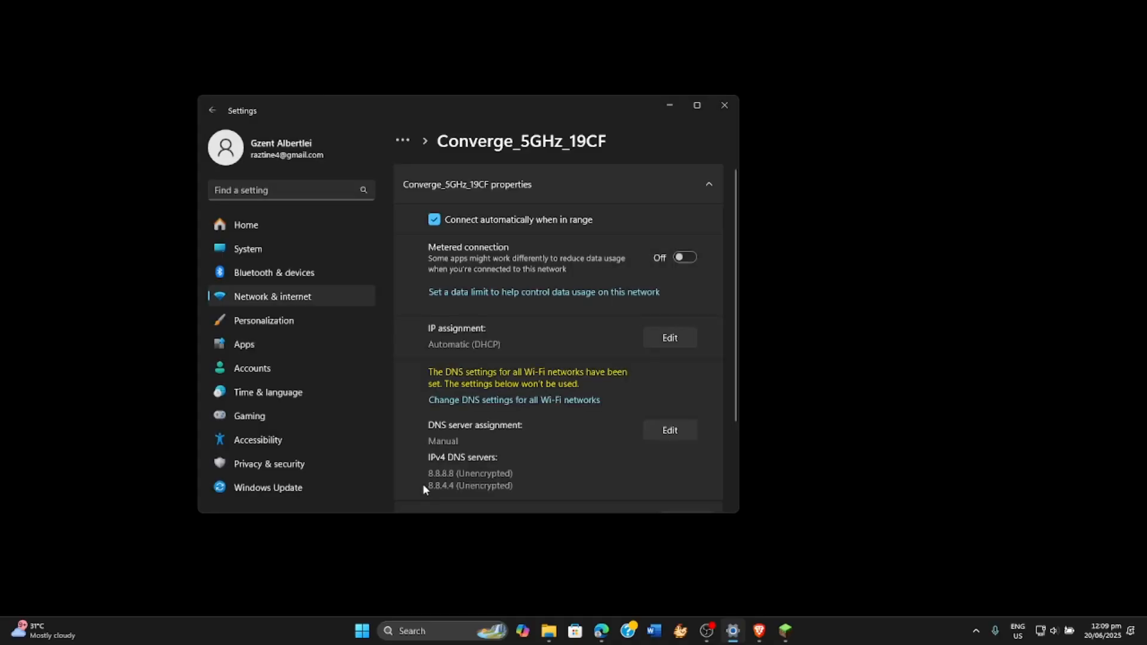